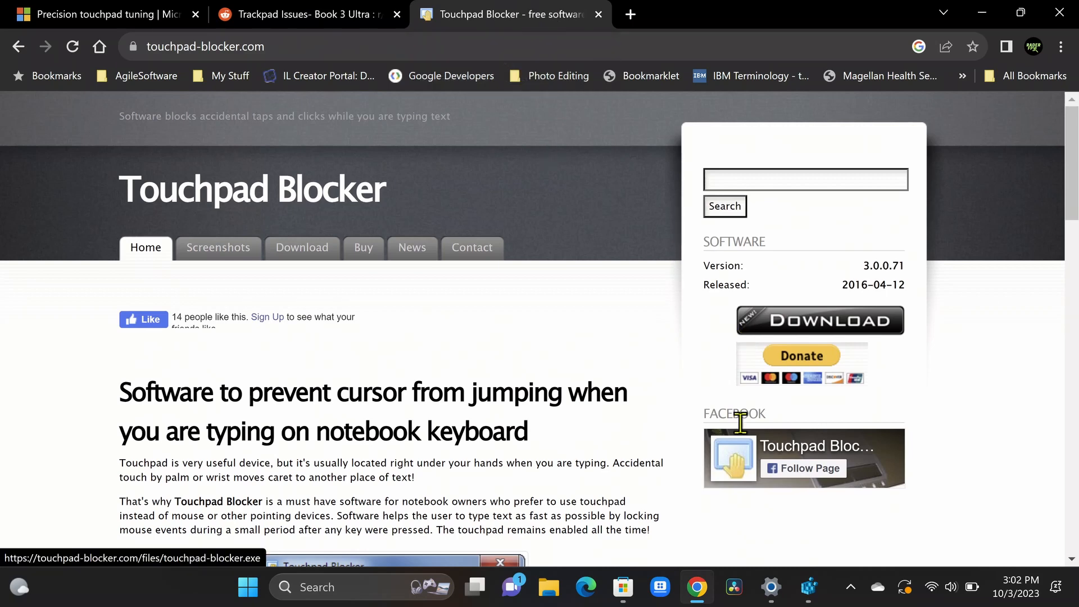
{"action": "mouse_move", "coordinate": [791, 575]}
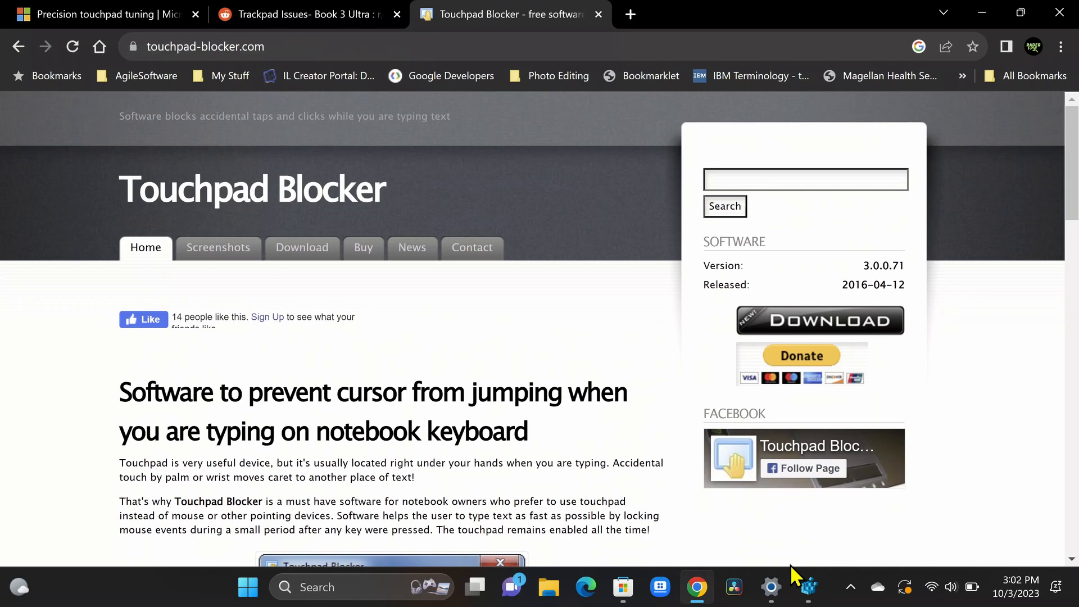